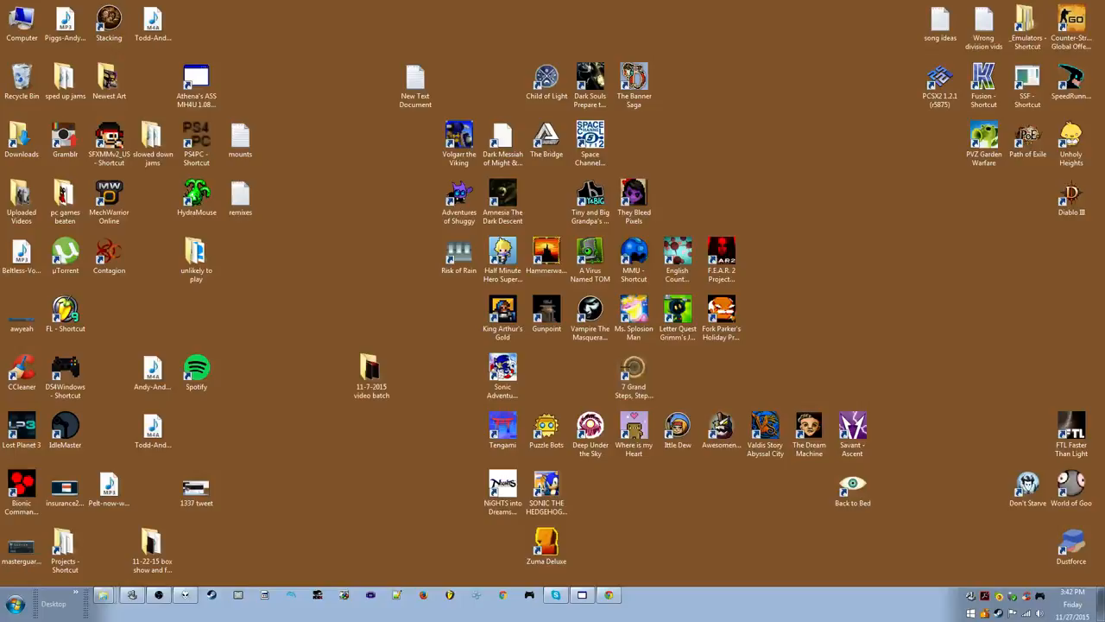
click(13, 600)
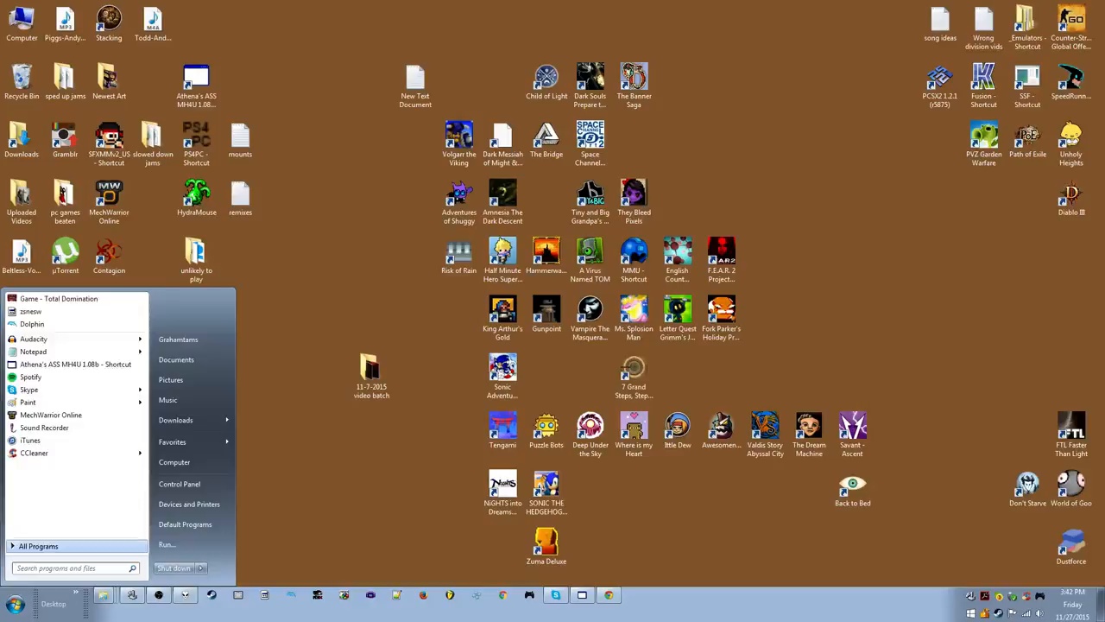
click(38, 545)
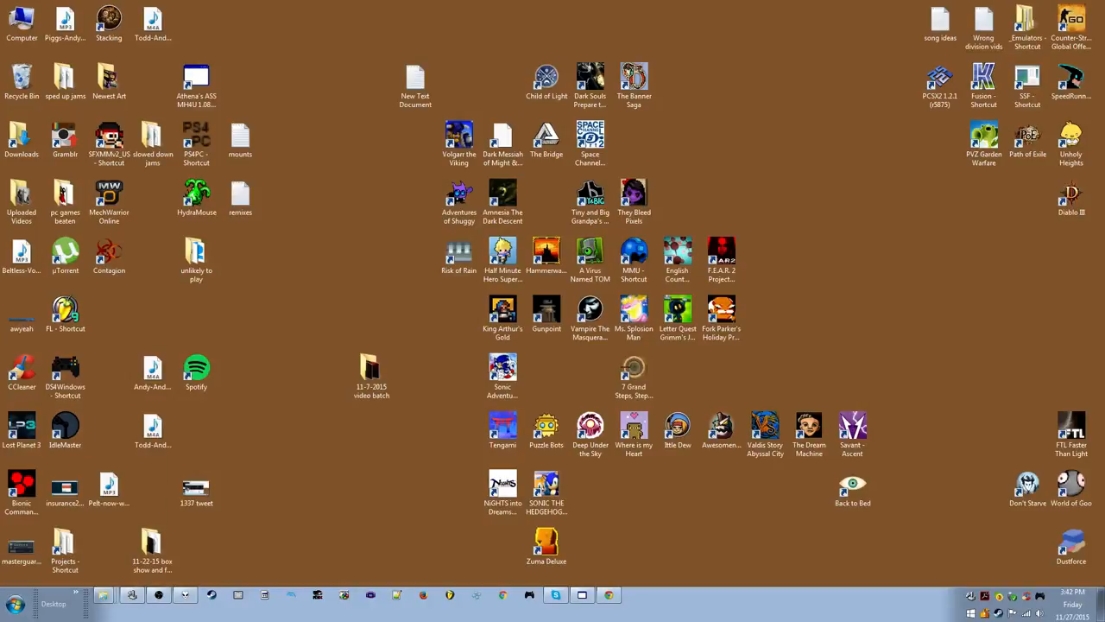
click(635, 594)
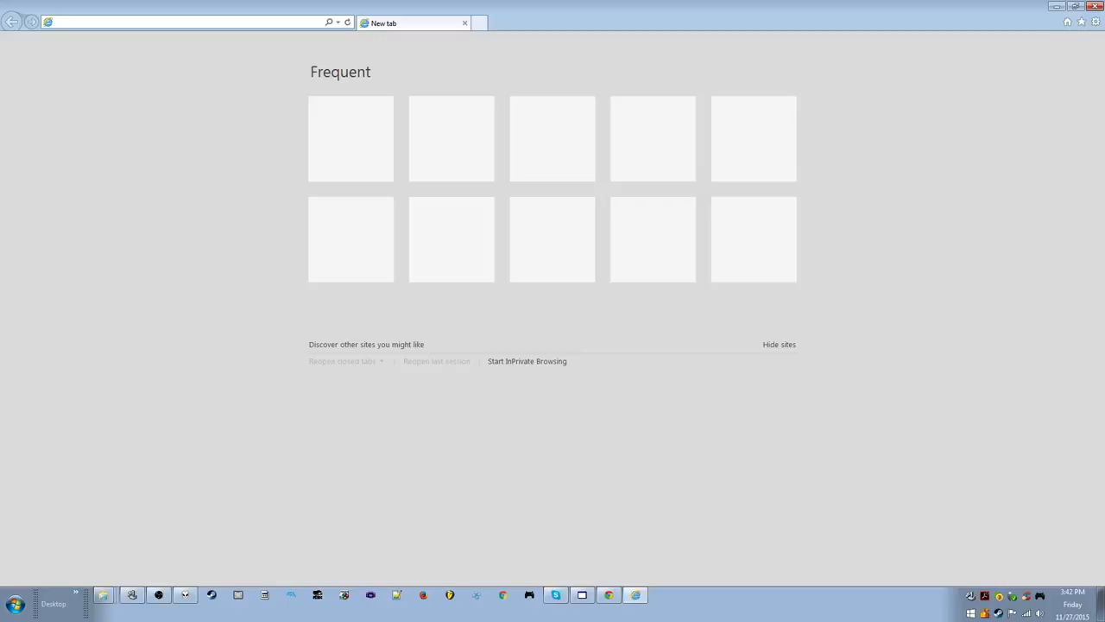
text(http://bandcamp.com/)
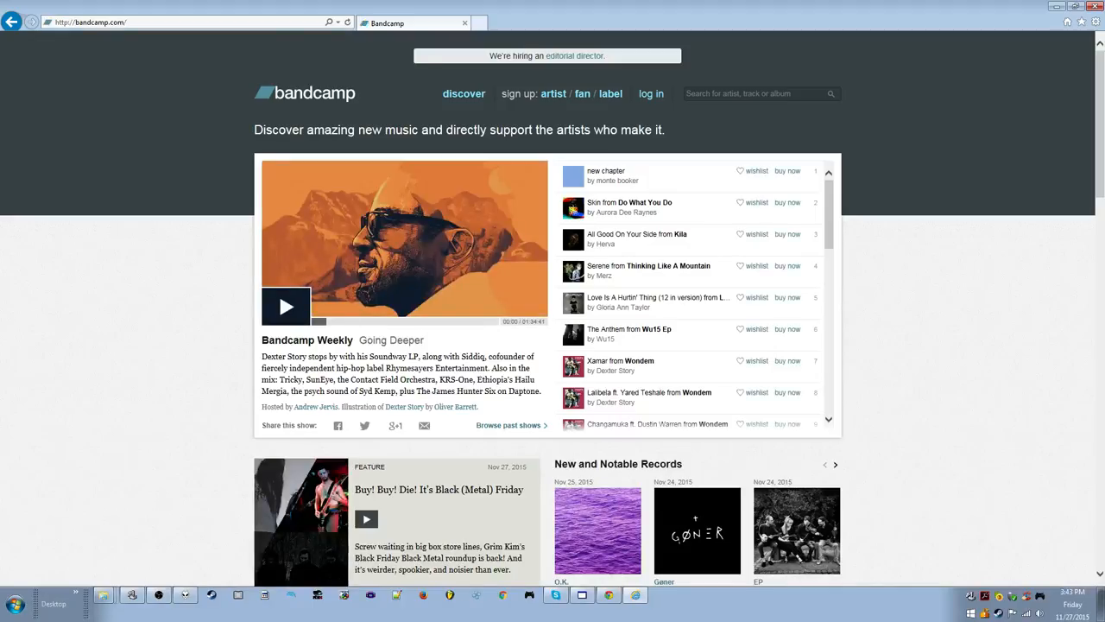
Search Bandcamp for 'my sweet baby' and open the My Sweet Baby artist result.
click(755, 93)
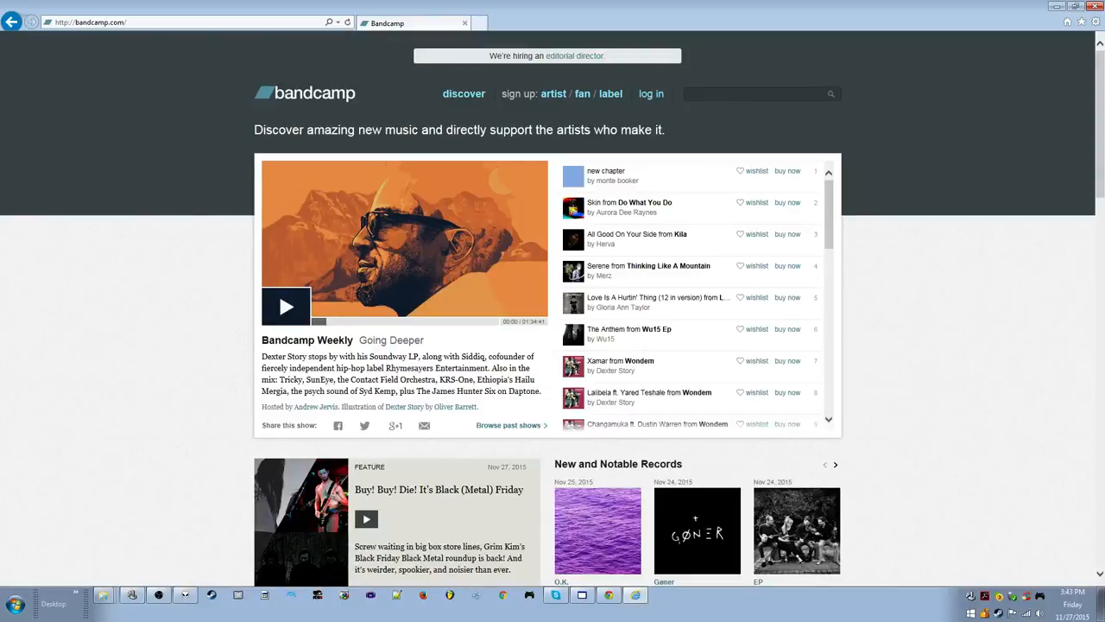
text(my sweet baby)
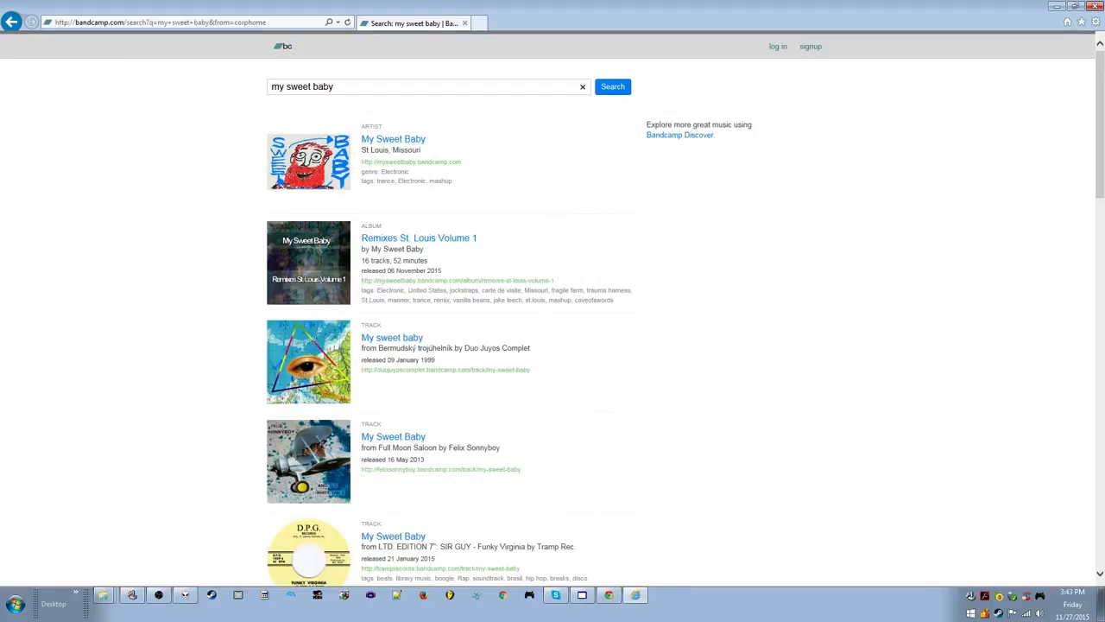
click(418, 238)
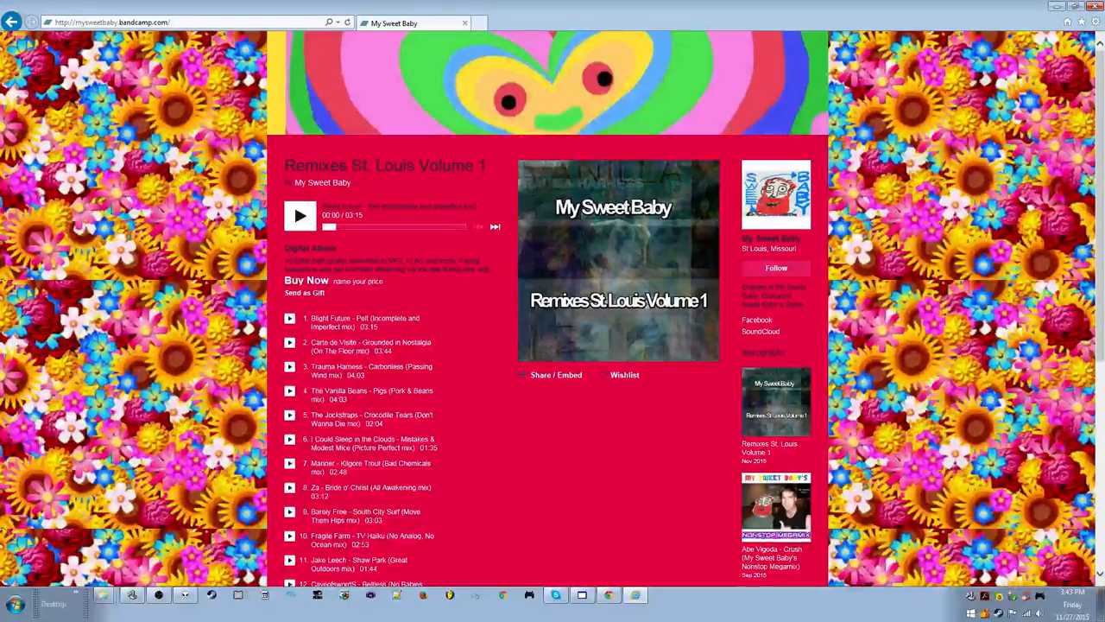
Play the first track, Blight Future, for about two seconds, then pause it.
click(300, 215)
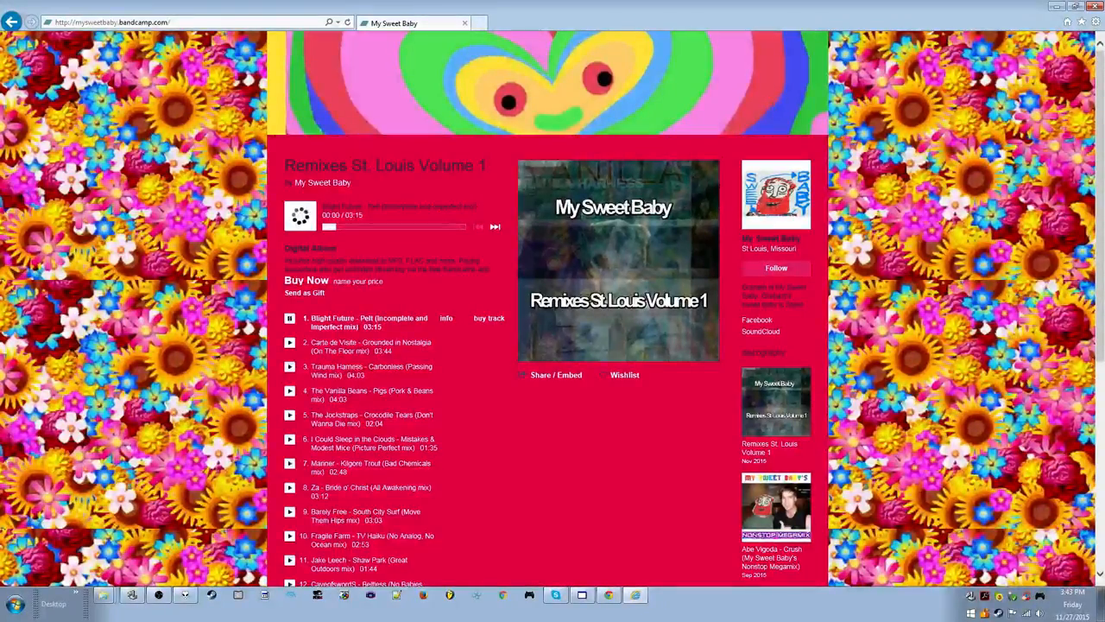
click(299, 215)
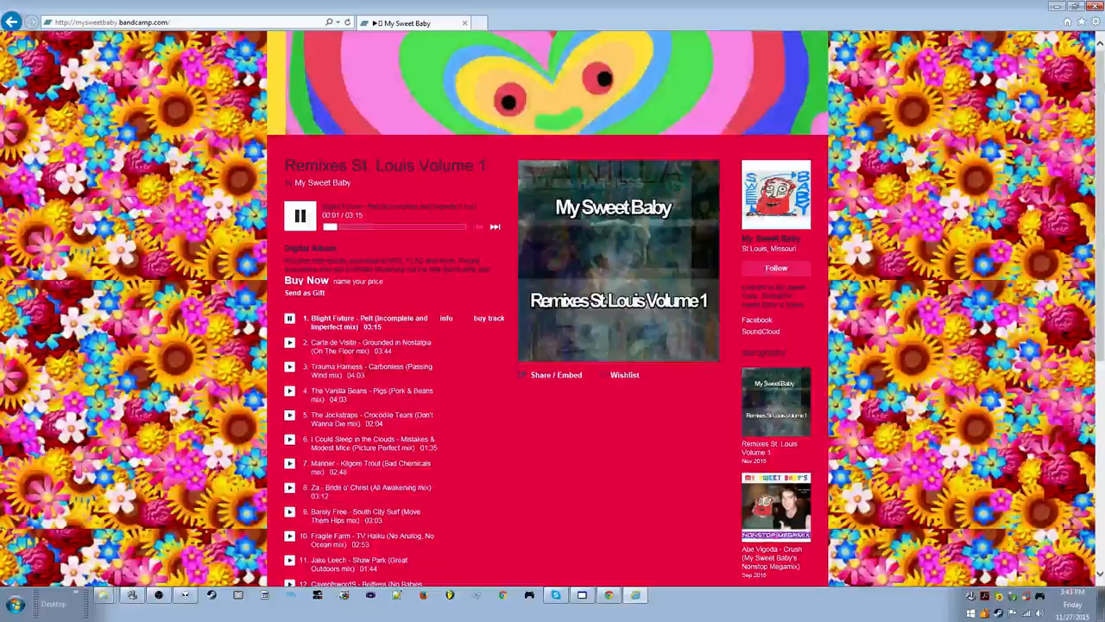
click(299, 215)
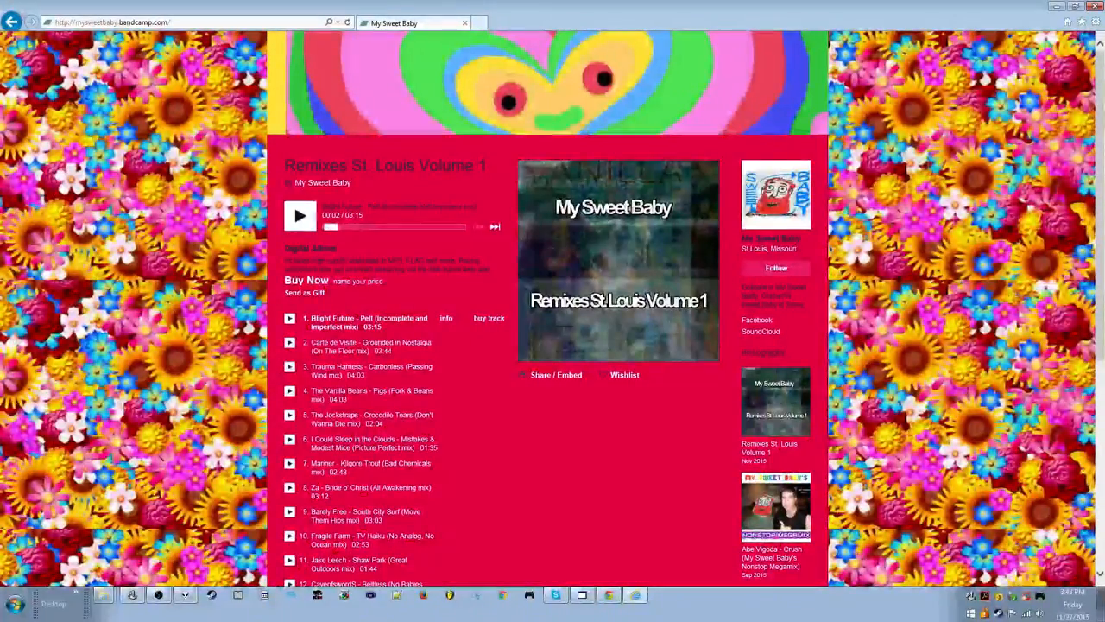
Buy Remixes St. Louis Volume 1 at a named price of $0 and choose Download Now.
click(305, 279)
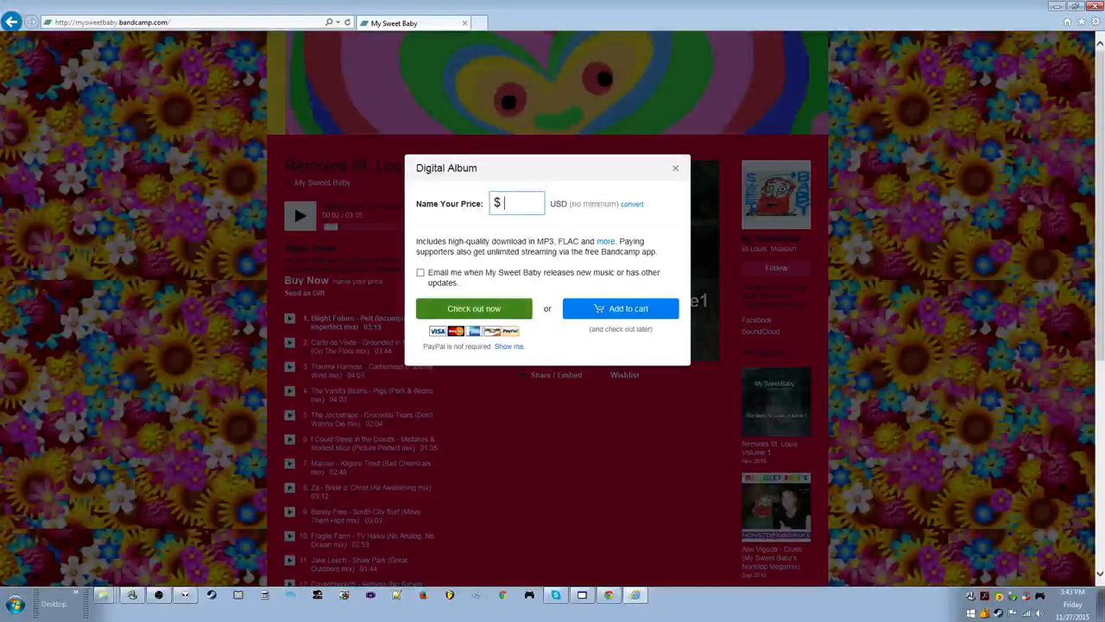
text(0)
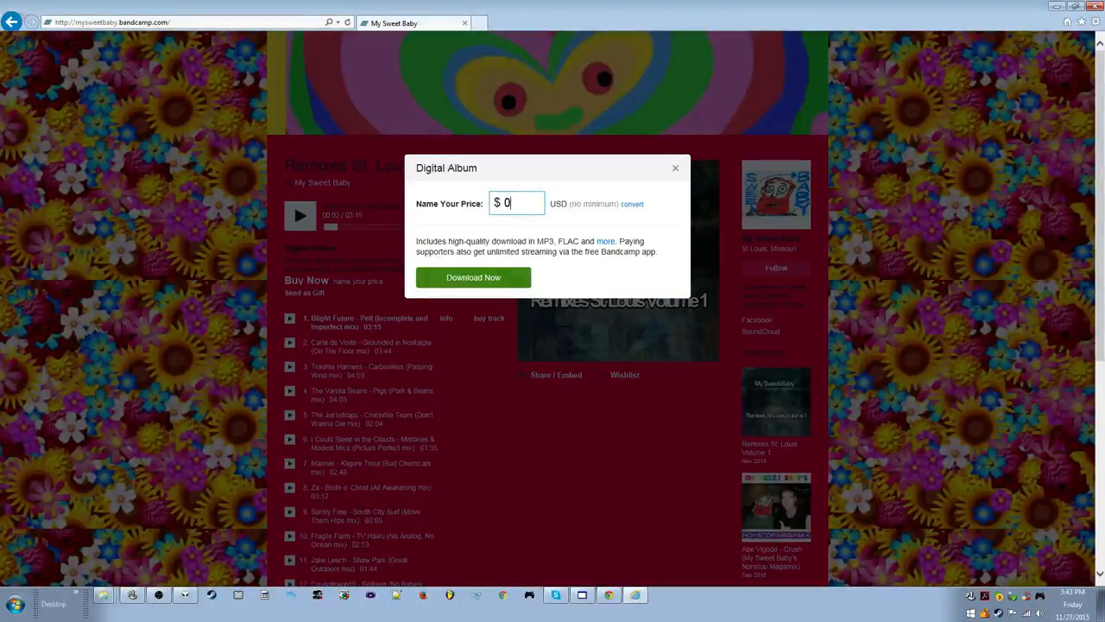
click(473, 277)
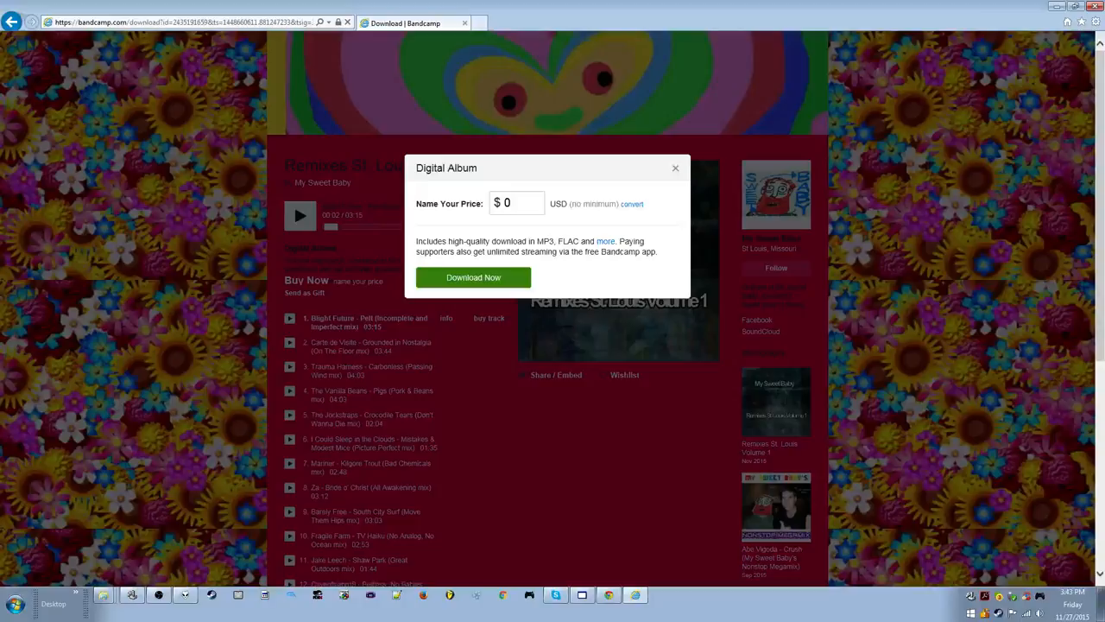
click(473, 277)
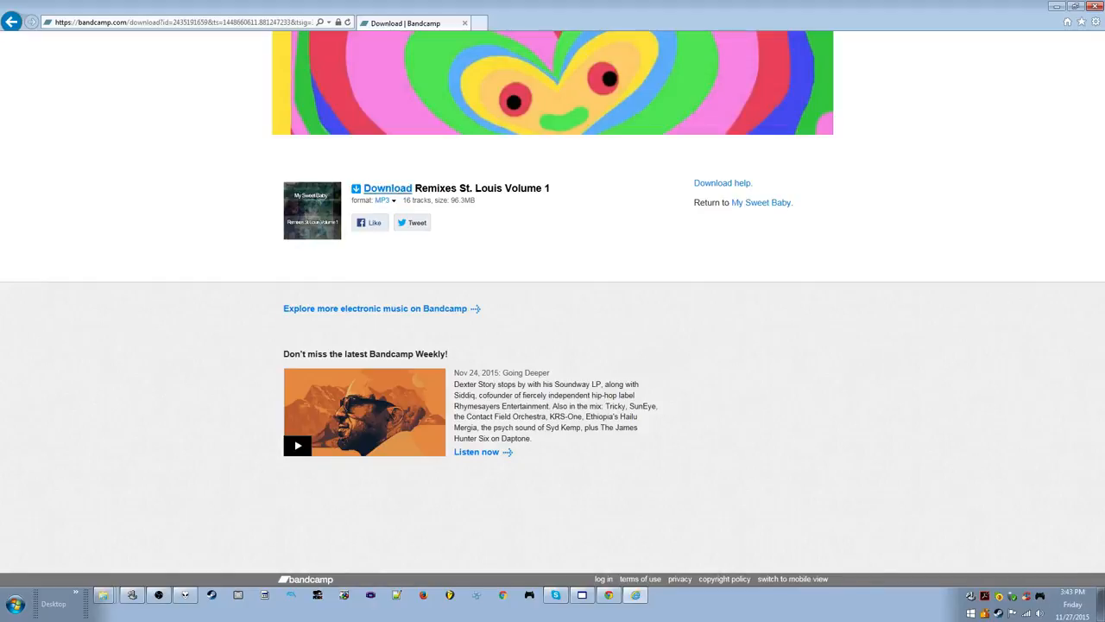
Download the album in MP3 format and save the zip to disk.
click(387, 188)
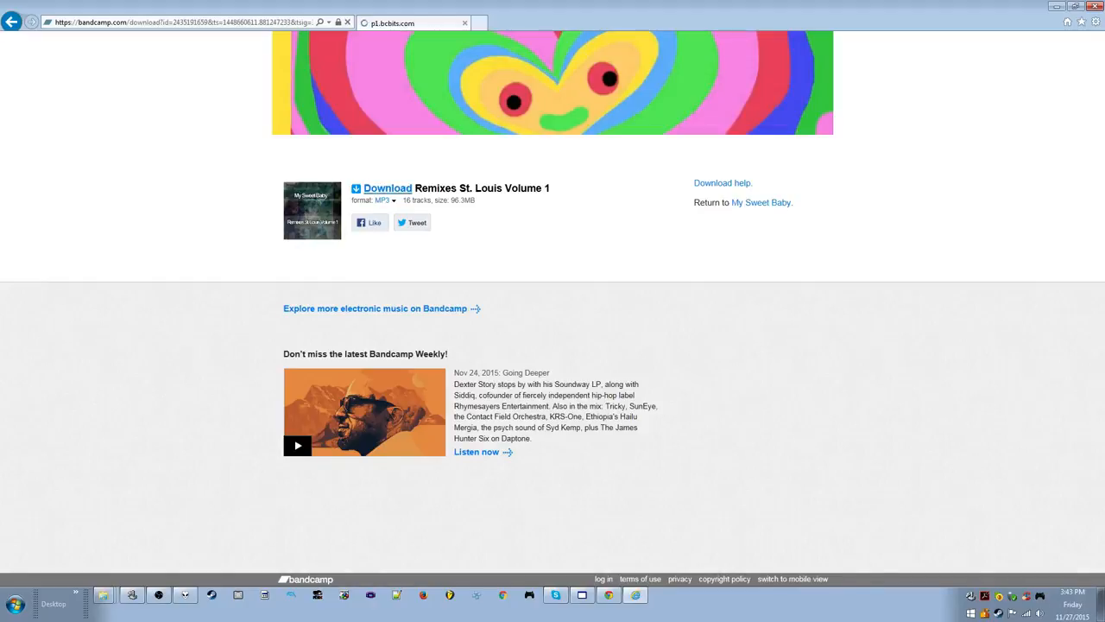
click(388, 188)
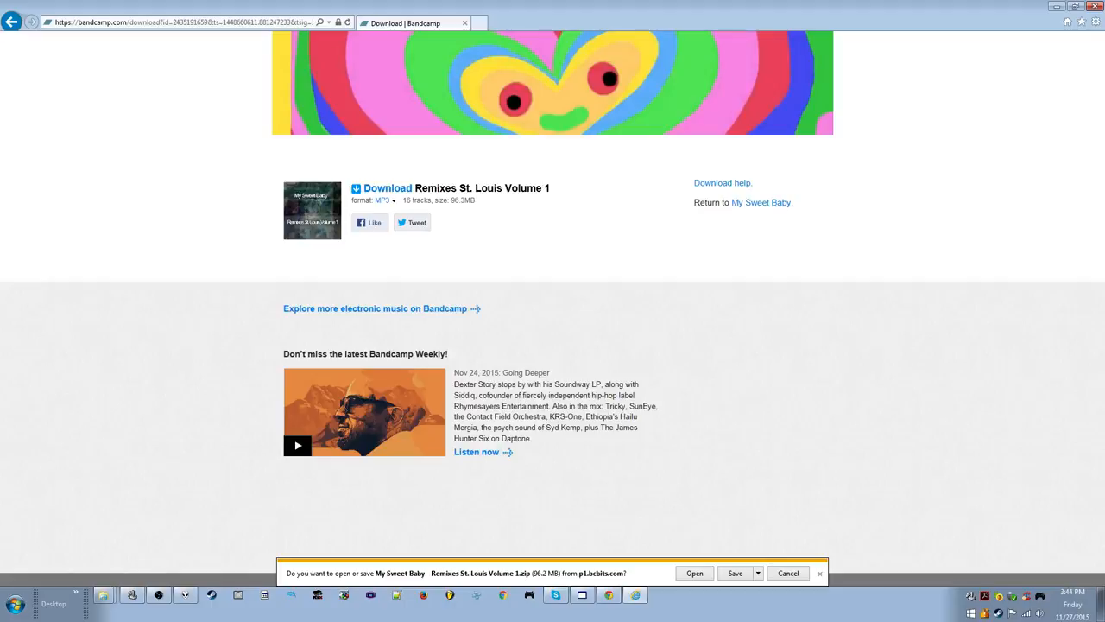
click(735, 572)
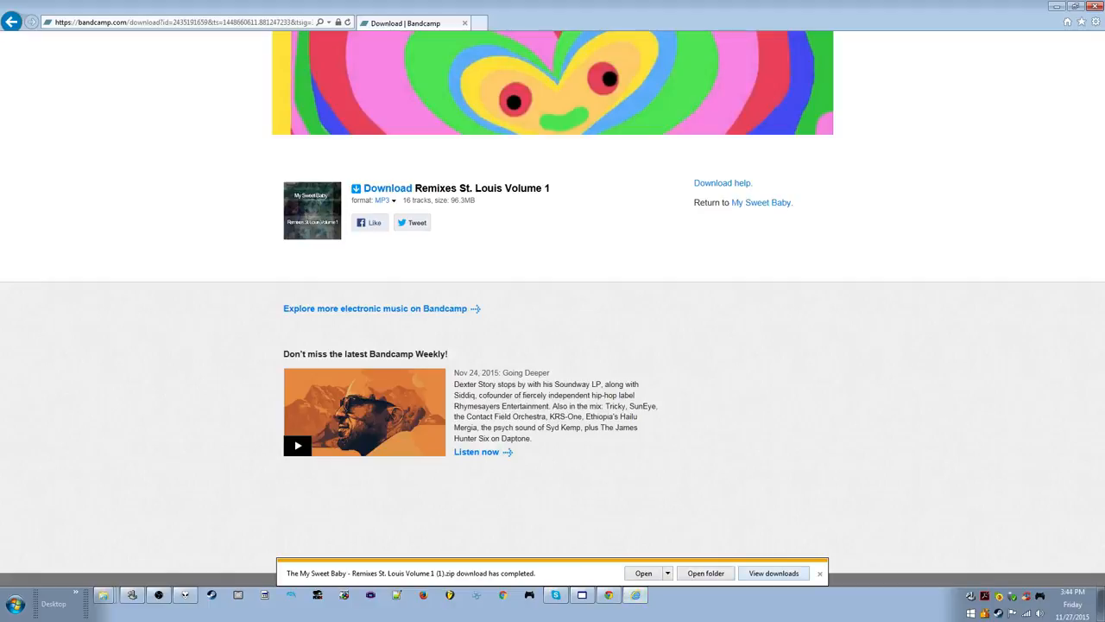
Show the Remixes St. Louis Volume 1 (1) zip in the Downloads folder.
click(773, 572)
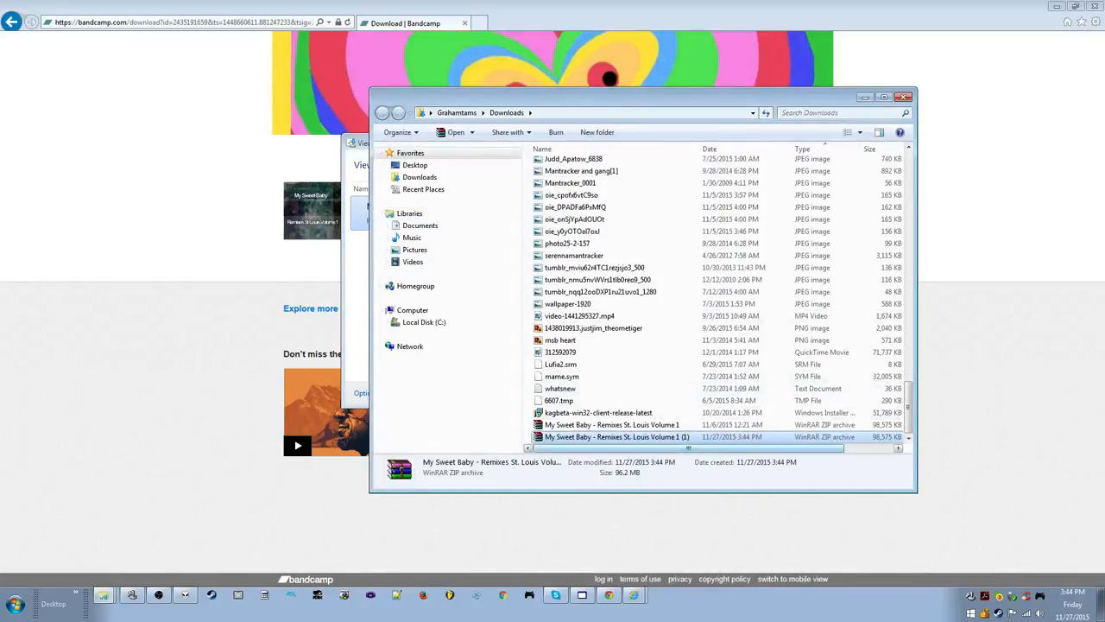
right_click(617, 436)
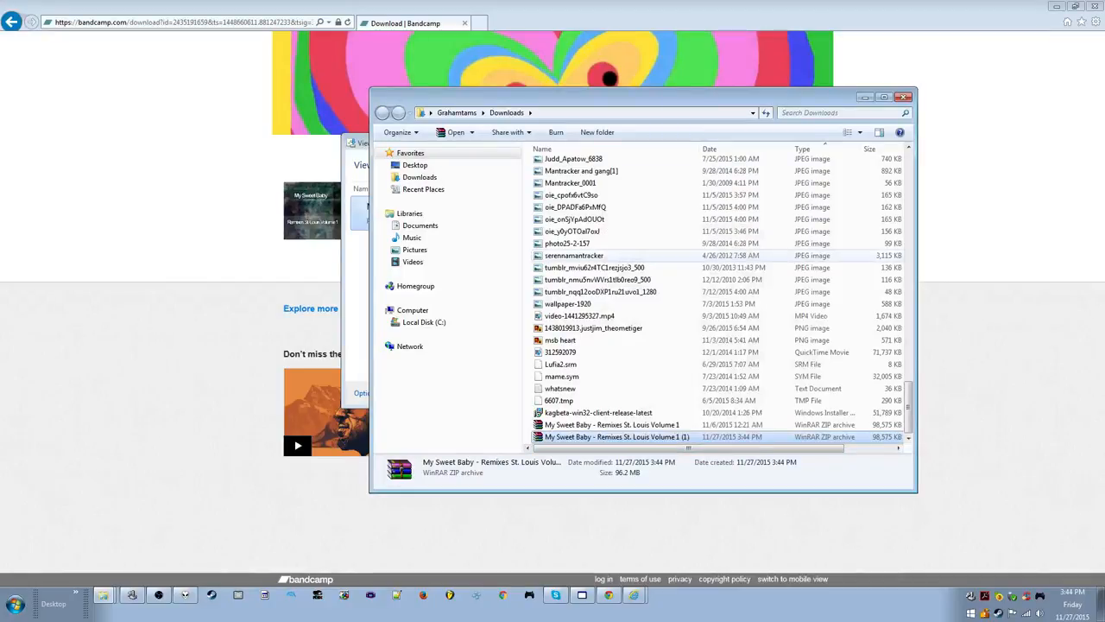
double_click(616, 436)
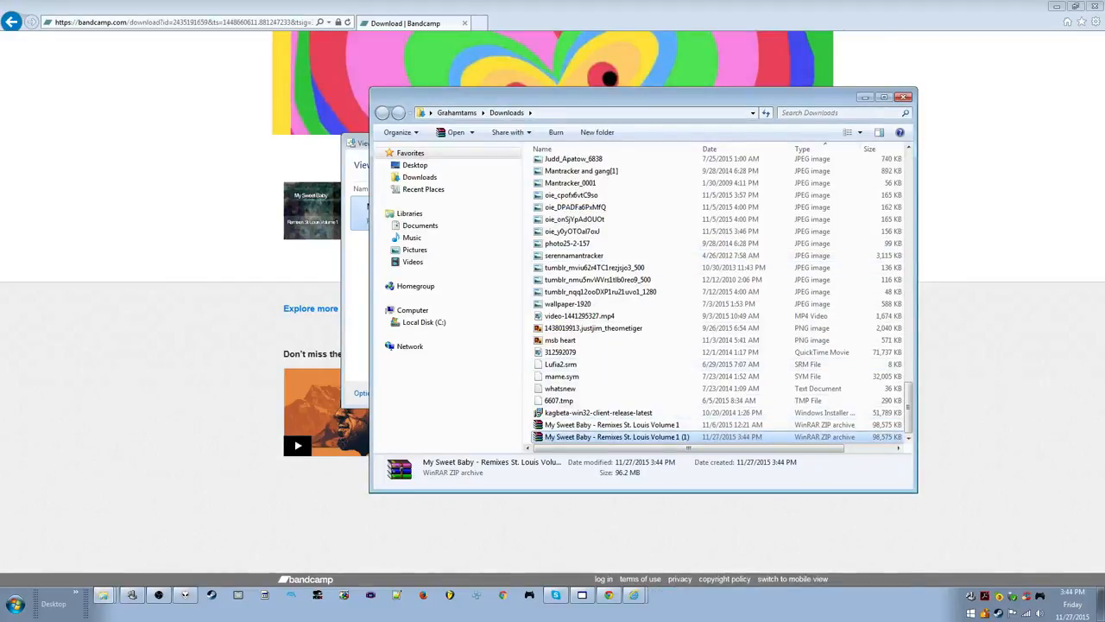
right_click(616, 436)
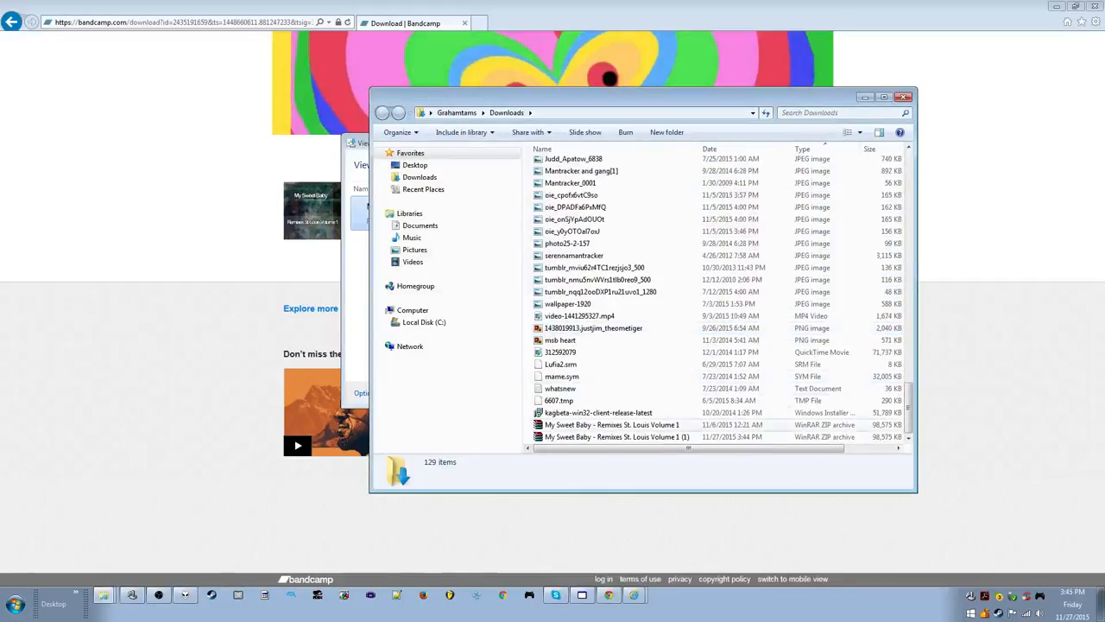
Extract the newer album zip with WinRAR into its album folder.
right_click(616, 436)
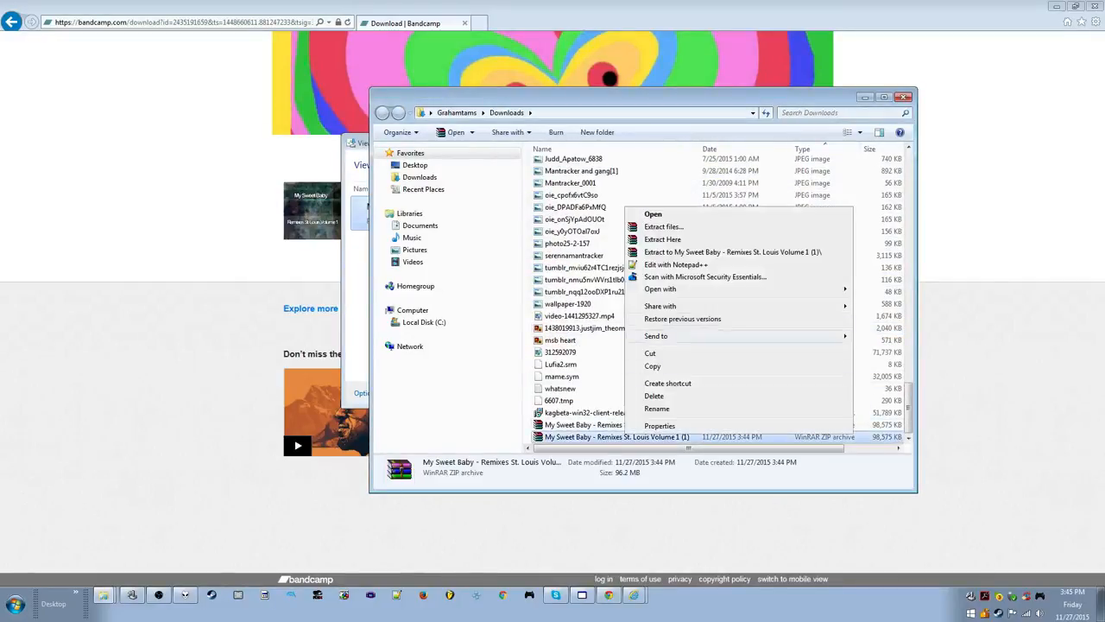
click(663, 227)
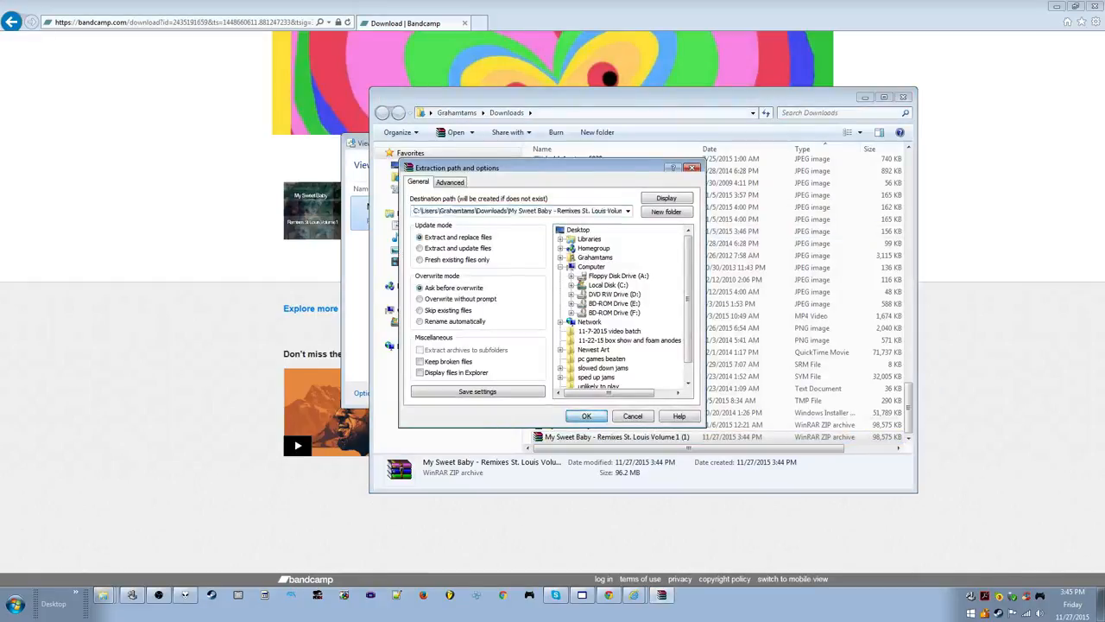
click(586, 417)
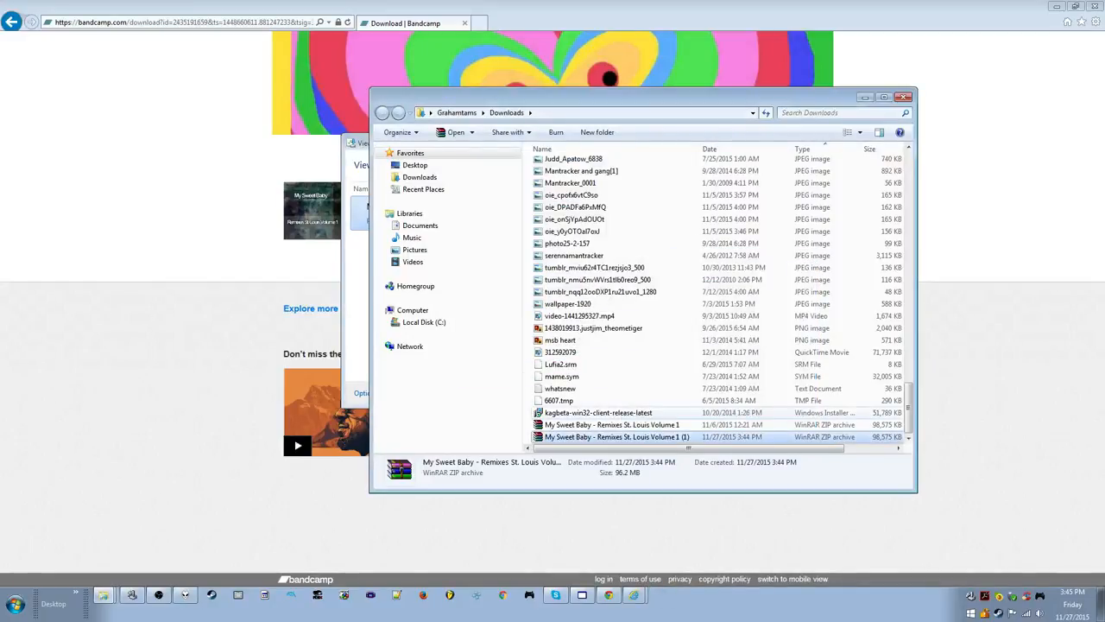
Open the extracted album folder, select the cover image, and play track 2.
scroll(up, 3)
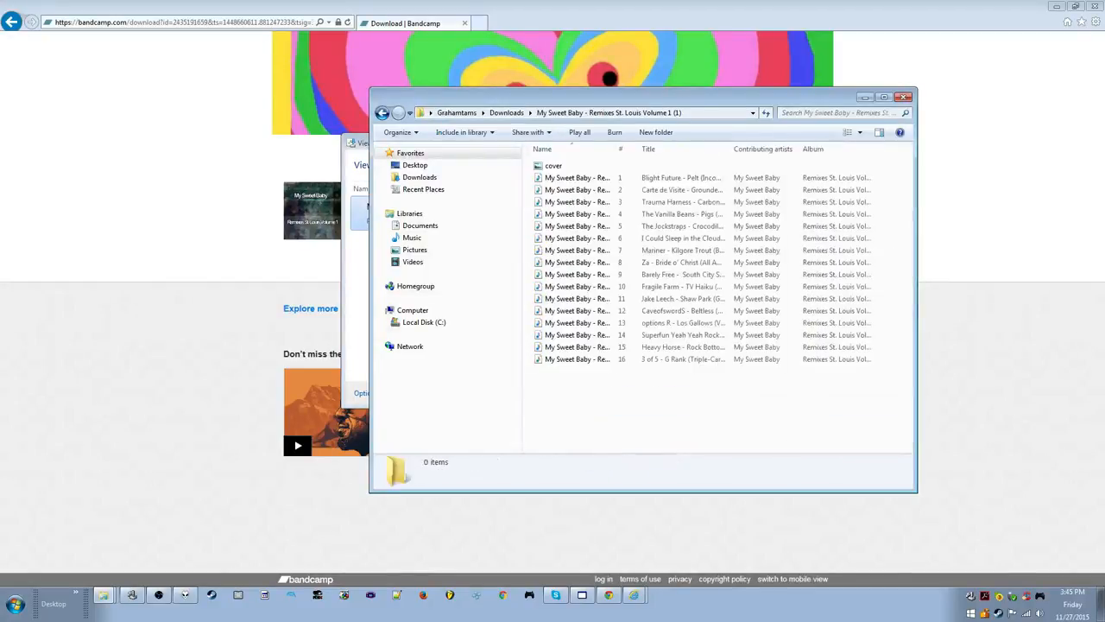
click(554, 164)
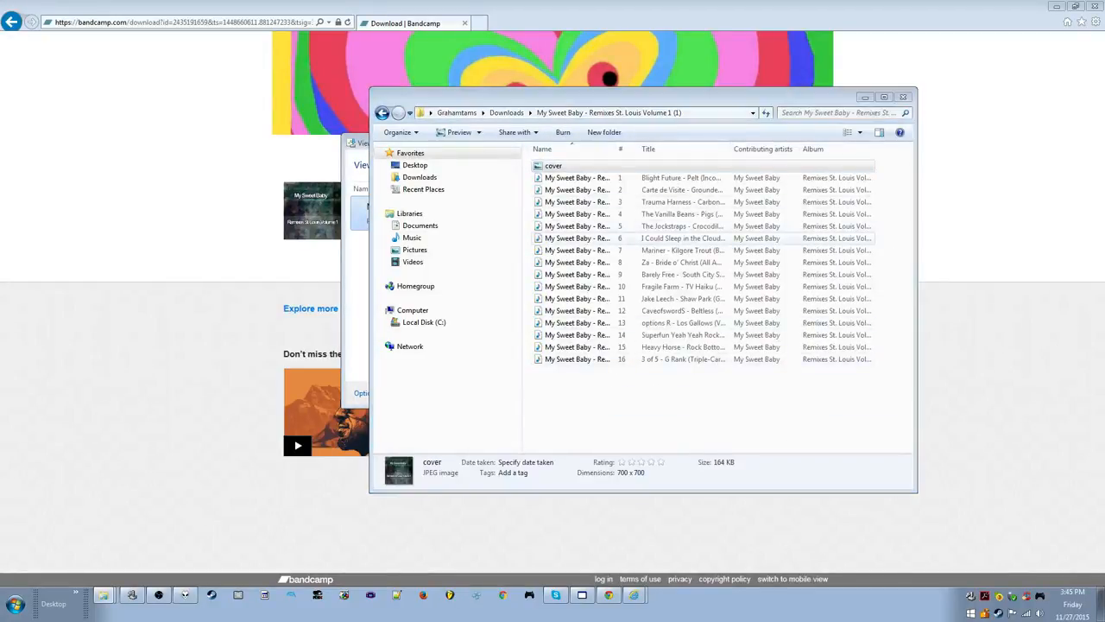
double_click(552, 165)
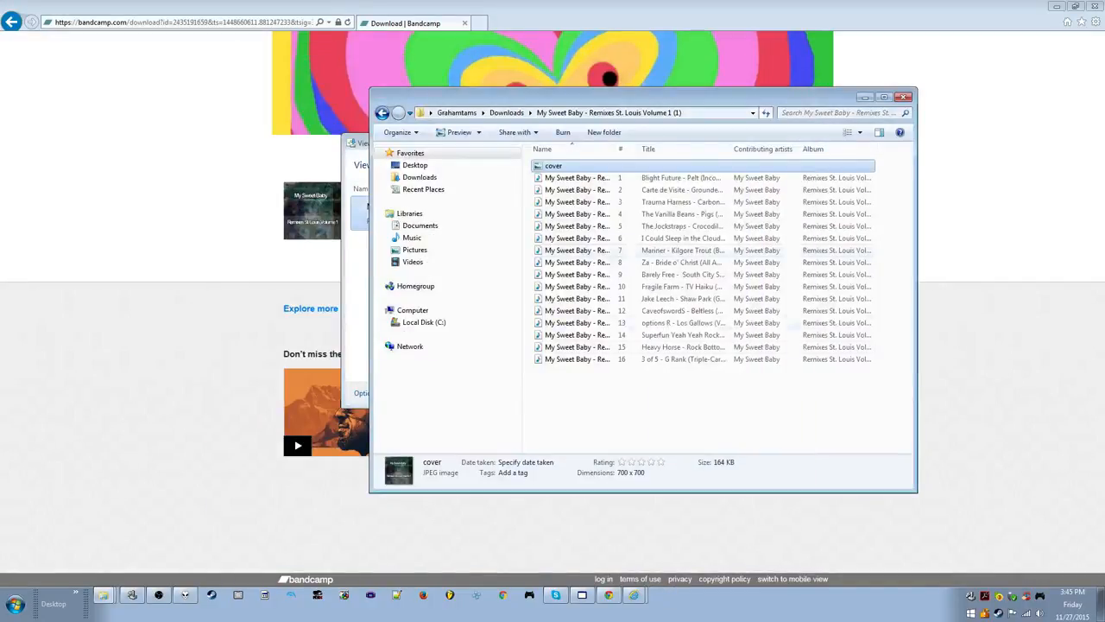
click(576, 189)
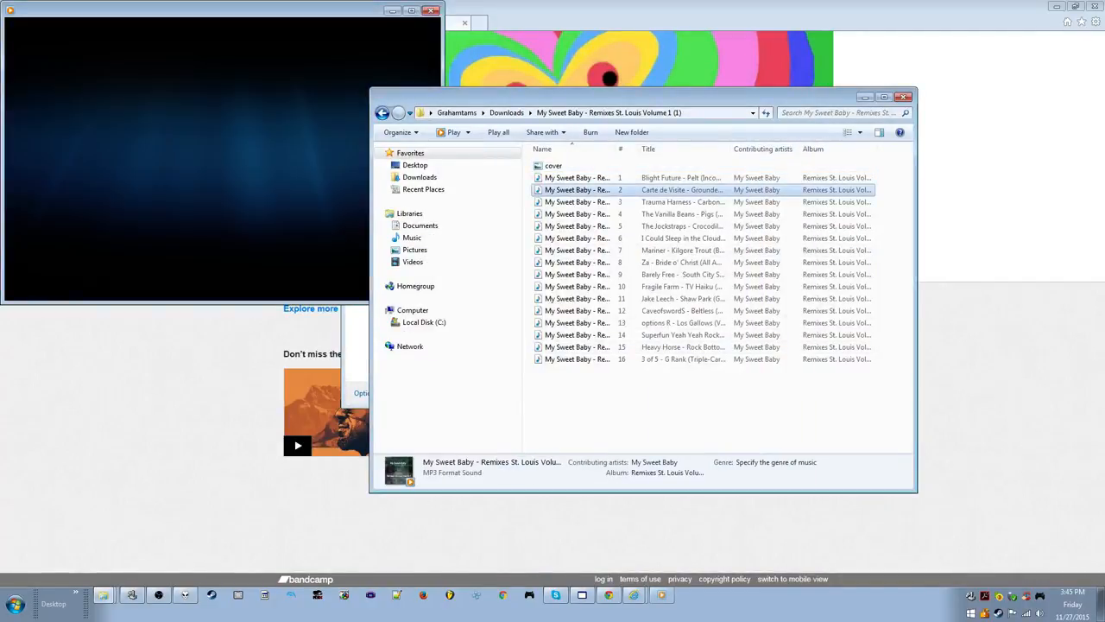